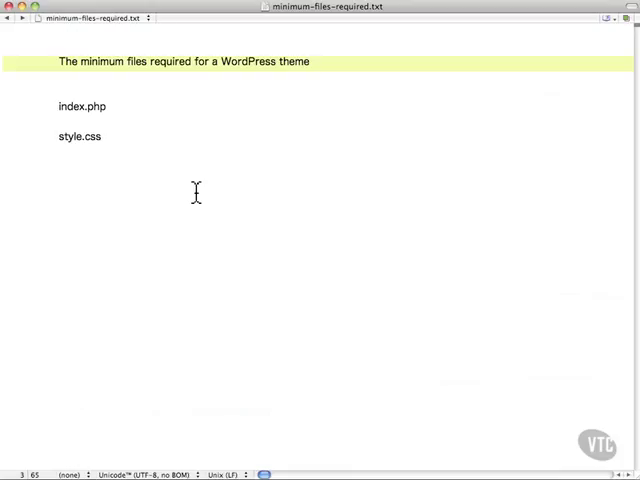
{"action": "mouse_move", "coordinate": [300, 192]}
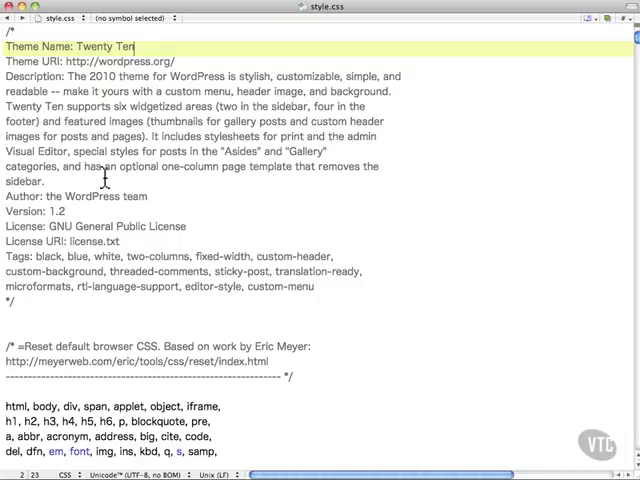
- Scroll style.css past the theme header comment to the Eric Meyer-based reset rules
{"action": "left_click_drag", "start_coordinate": [10, 46], "coordinate": [16, 302]}
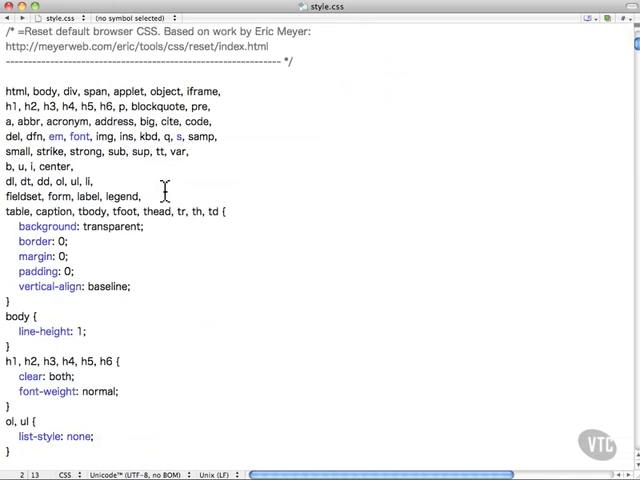
- Scroll past the reset rules to the one-column and full-width layout rules
{"action": "scroll", "scroll_direction": "down", "scroll_amount": 3}
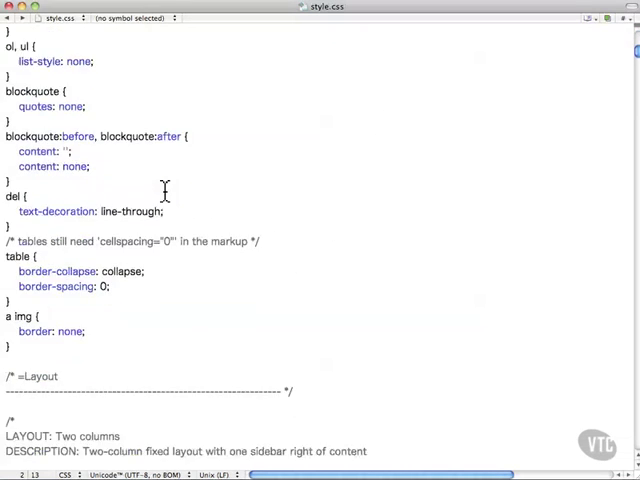
{"action": "scroll", "scroll_direction": "down", "scroll_amount": 3}
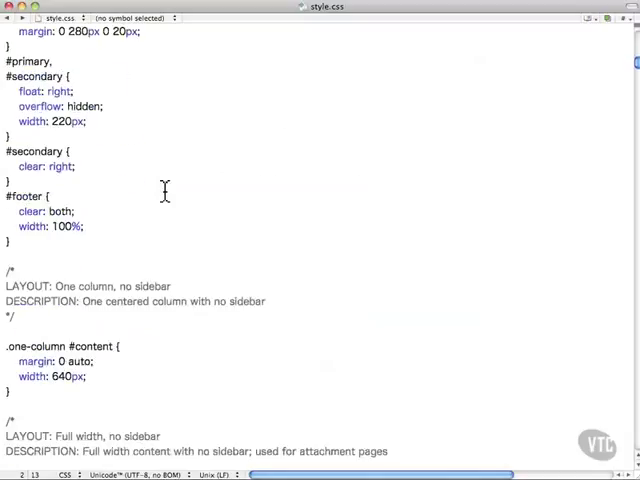
{"action": "scroll", "scroll_direction": "down", "scroll_amount": 3}
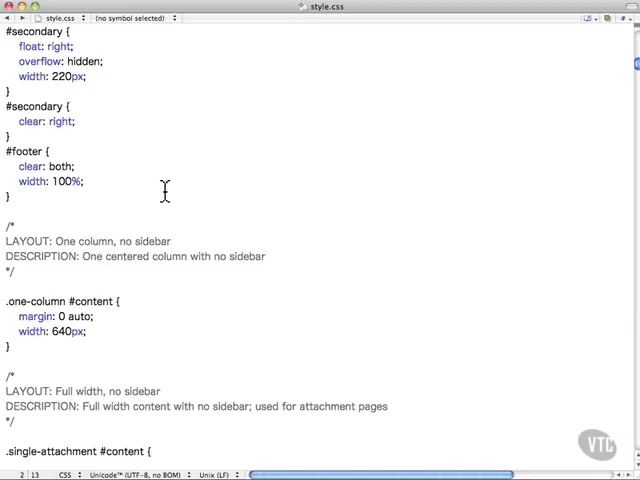
{"action": "mouse_move", "coordinate": [246, 158]}
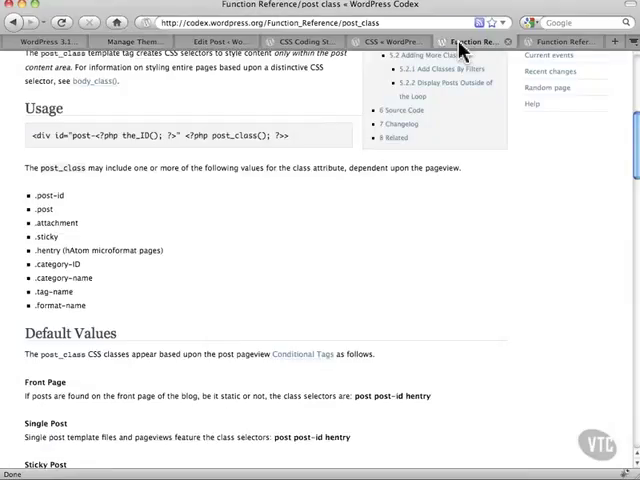
{"action": "mouse_move", "coordinate": [400, 236]}
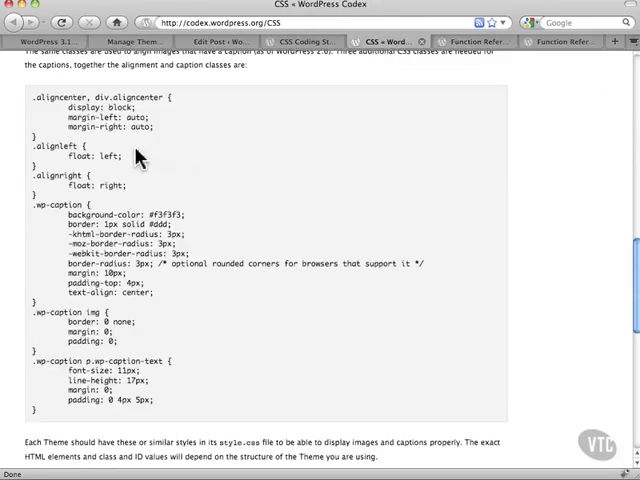
{"action": "mouse_move", "coordinate": [110, 188]}
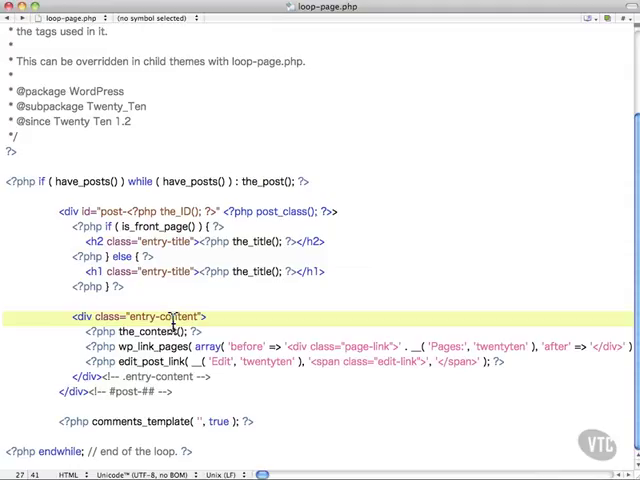
- Return from the Codex post_class and CSS pages to style.css at its fonts section
{"action": "left_click", "coordinate": [56, 16]}
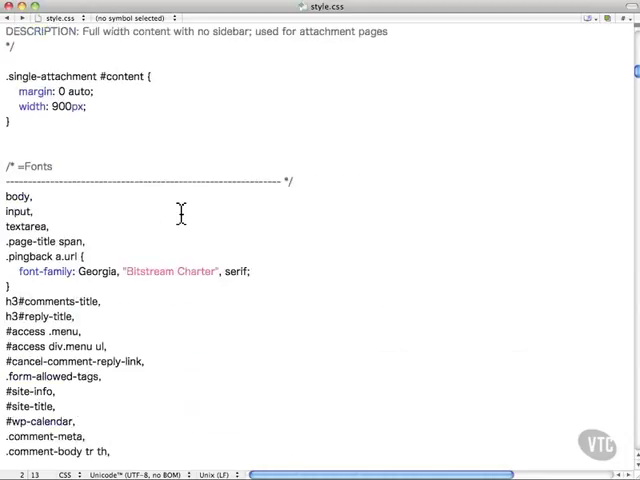
- Scroll through Fonts, Global Elements and Asides down to the gallery listing and attachment rules
{"action": "scroll", "scroll_direction": "down", "scroll_amount": 3}
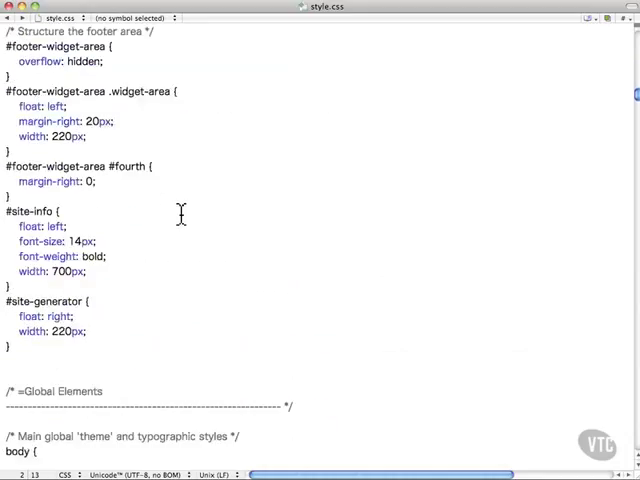
{"action": "scroll", "scroll_direction": "down", "scroll_amount": 3}
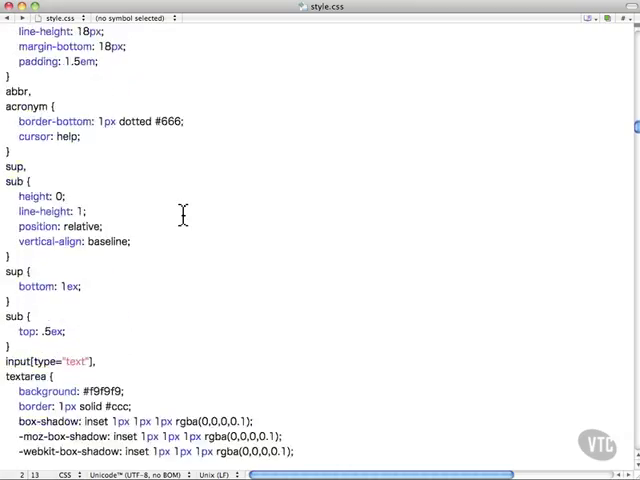
{"action": "scroll", "scroll_direction": "down", "scroll_amount": 3}
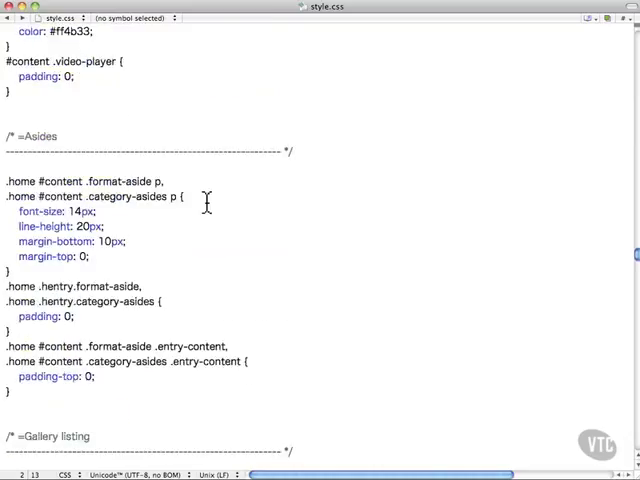
{"action": "scroll", "scroll_direction": "down", "scroll_amount": 3}
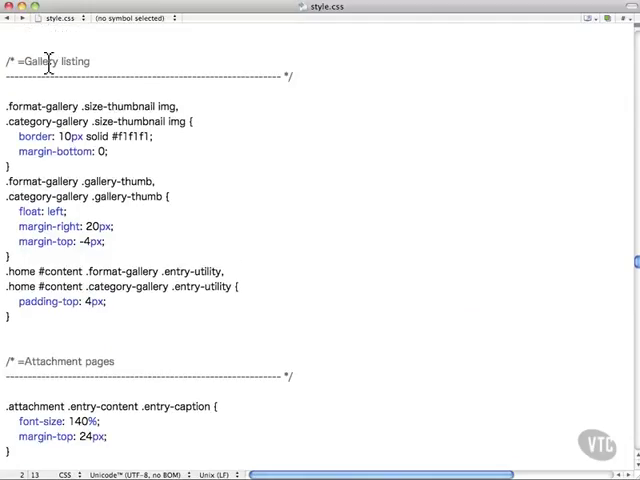
{"action": "scroll", "scroll_direction": "down", "scroll_amount": 3}
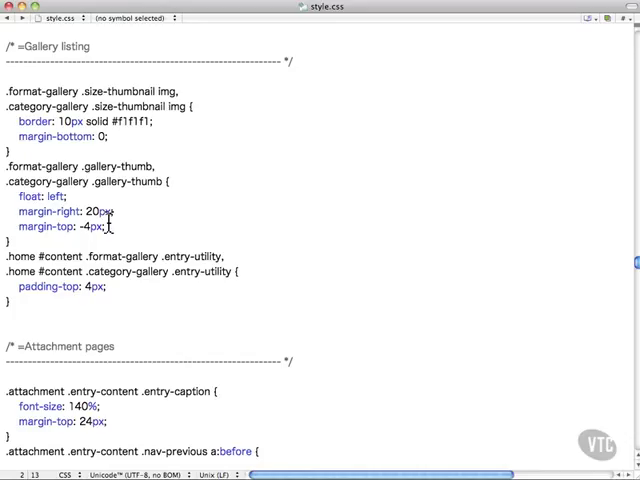
{"action": "scroll", "scroll_direction": "down", "scroll_amount": 3}
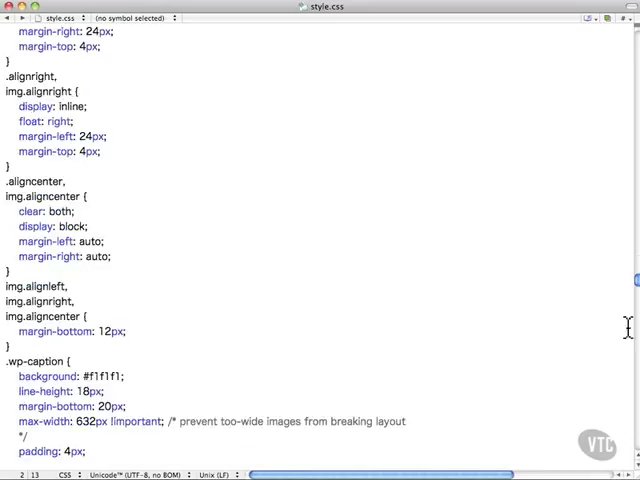
{"action": "scroll", "scroll_direction": "down", "scroll_amount": 3}
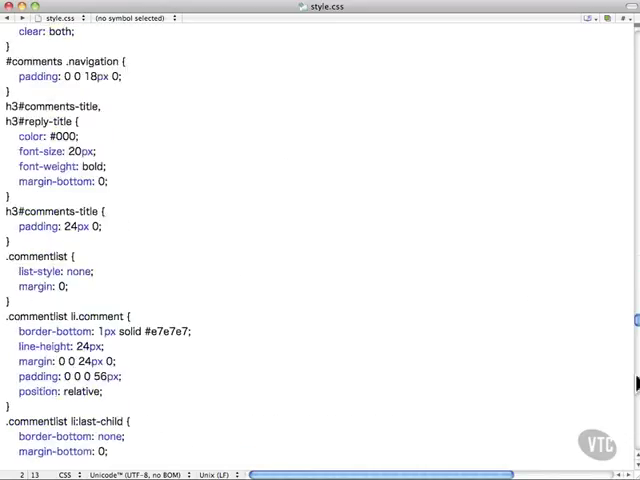
{"action": "scroll", "scroll_direction": "down", "scroll_amount": 3}
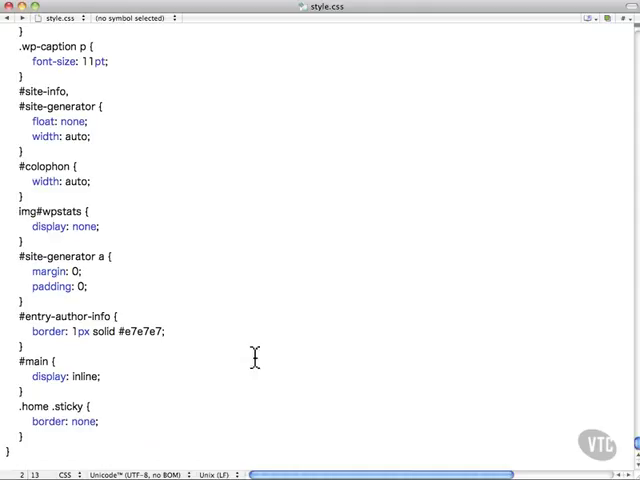
{"action": "scroll", "scroll_direction": "down", "scroll_amount": 3}
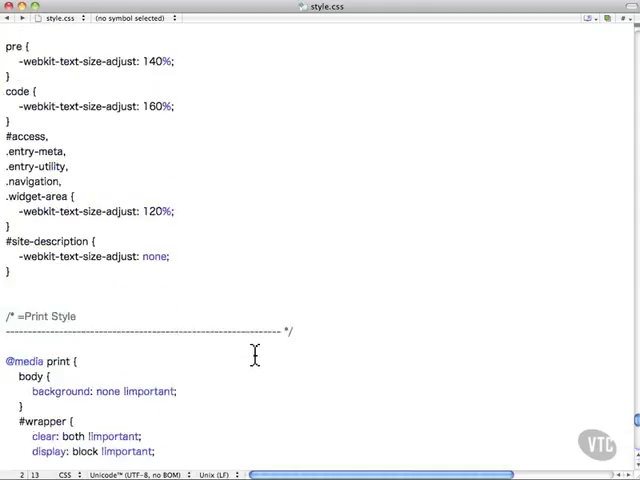
{"action": "scroll", "scroll_direction": "down", "scroll_amount": 3}
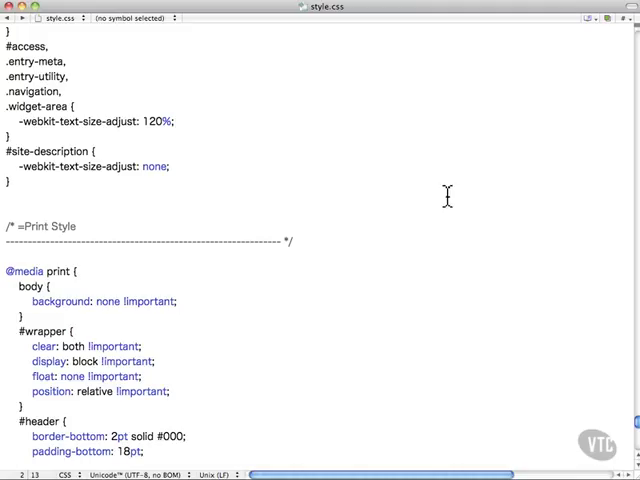
{"action": "mouse_move", "coordinate": [568, 176]}
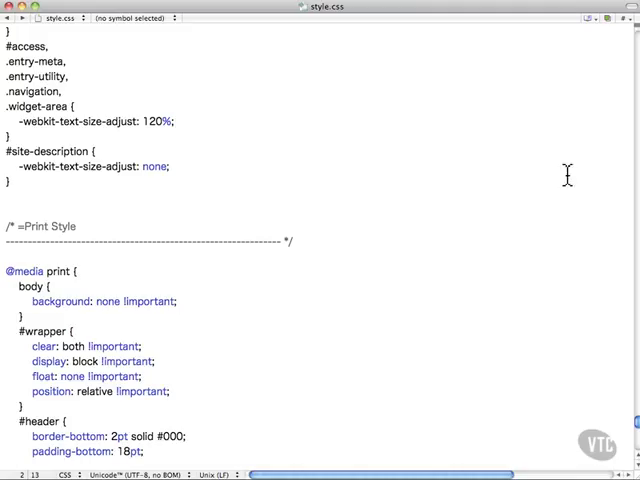